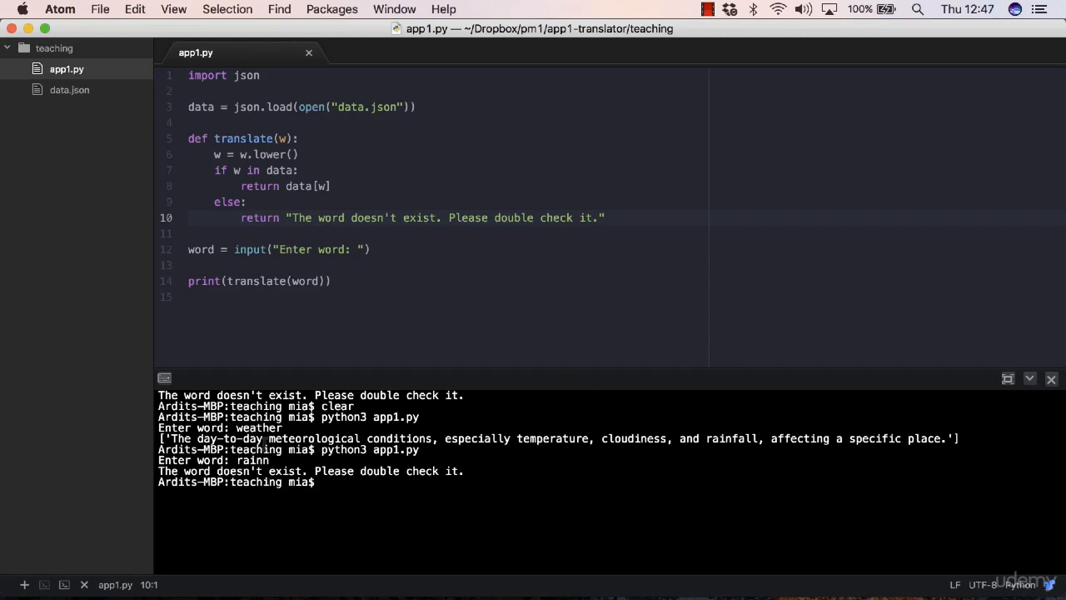
Step: Highlight the misspelled 'rainn' and reload the Python Standard Library documentation page
{"action": "double_click", "coordinate": [252, 459]}
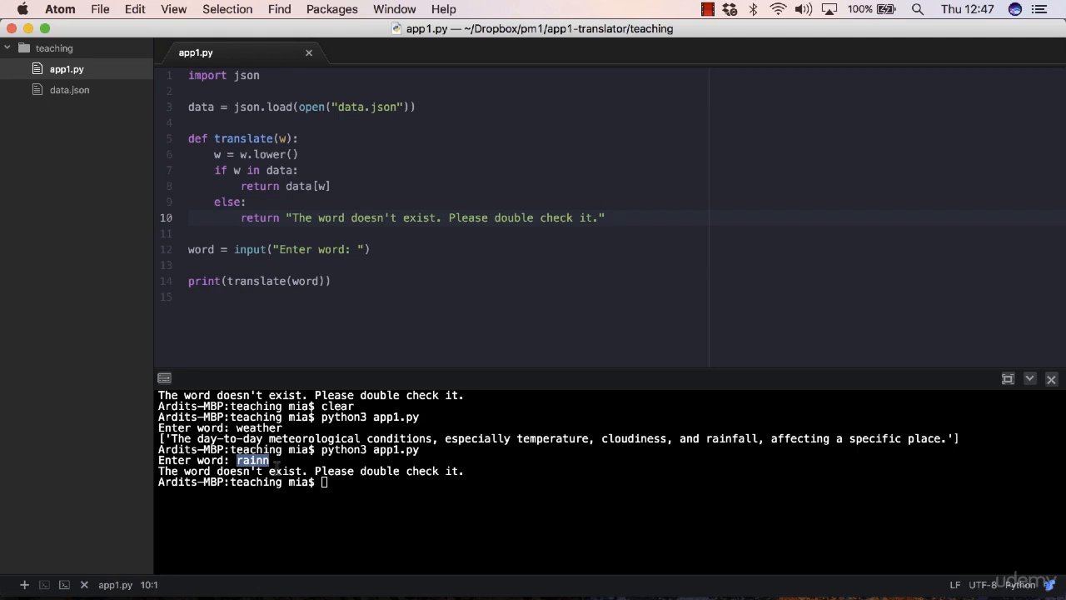
{"action": "mouse_move", "coordinate": [284, 496]}
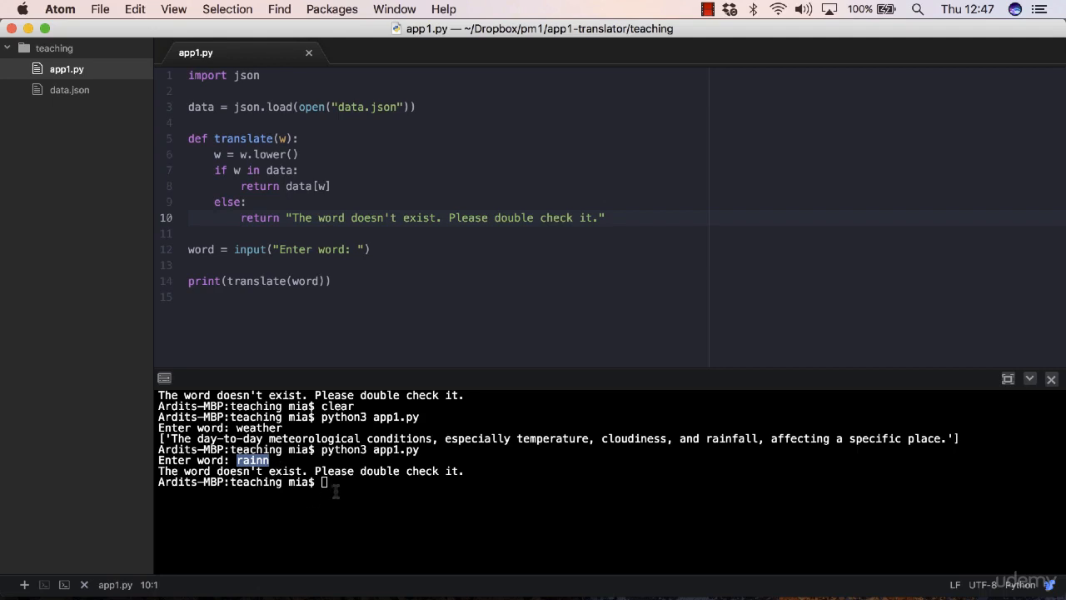
{"action": "mouse_move", "coordinate": [348, 507]}
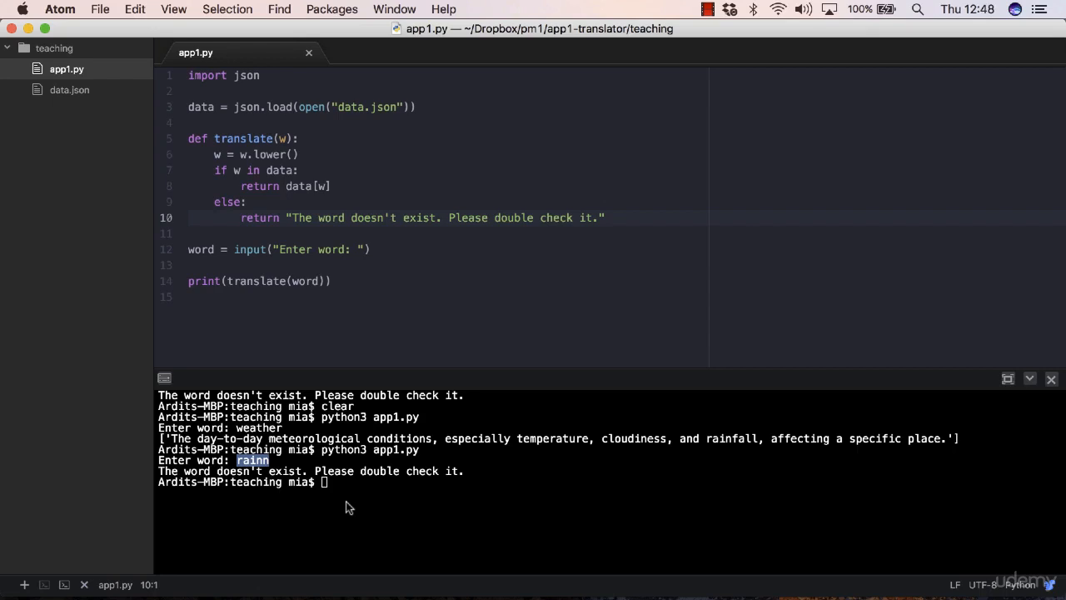
{"action": "mouse_move", "coordinate": [369, 526]}
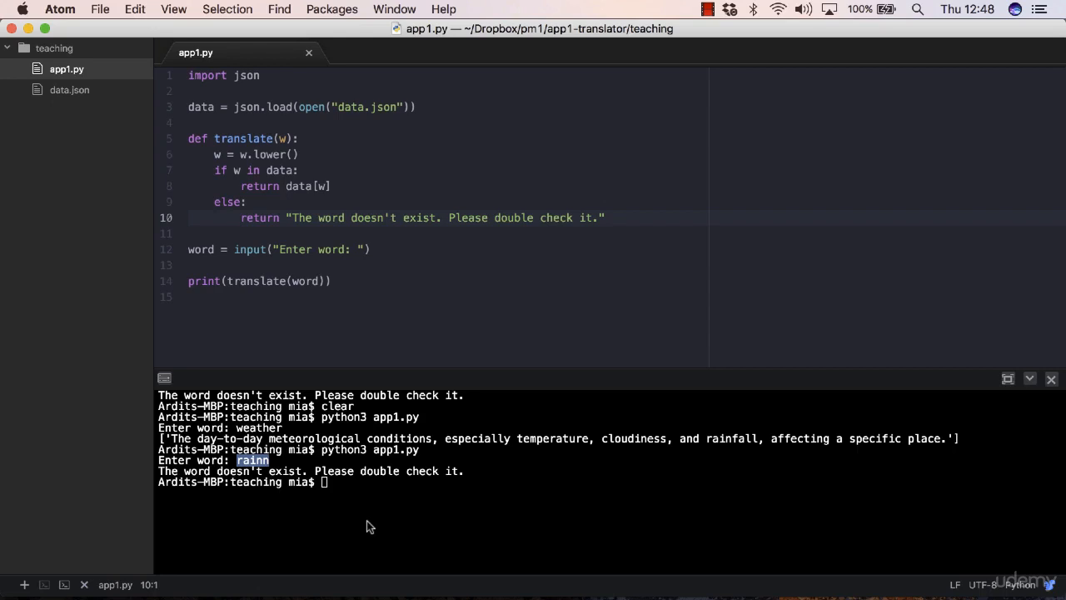
{"action": "mouse_move", "coordinate": [342, 502]}
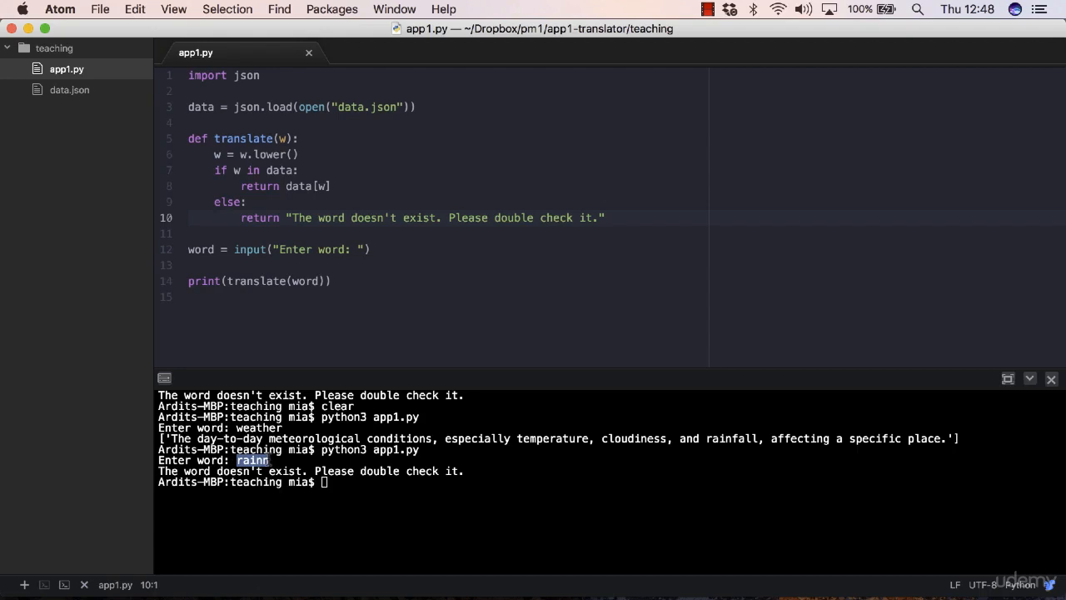
{"action": "mouse_move", "coordinate": [349, 508]}
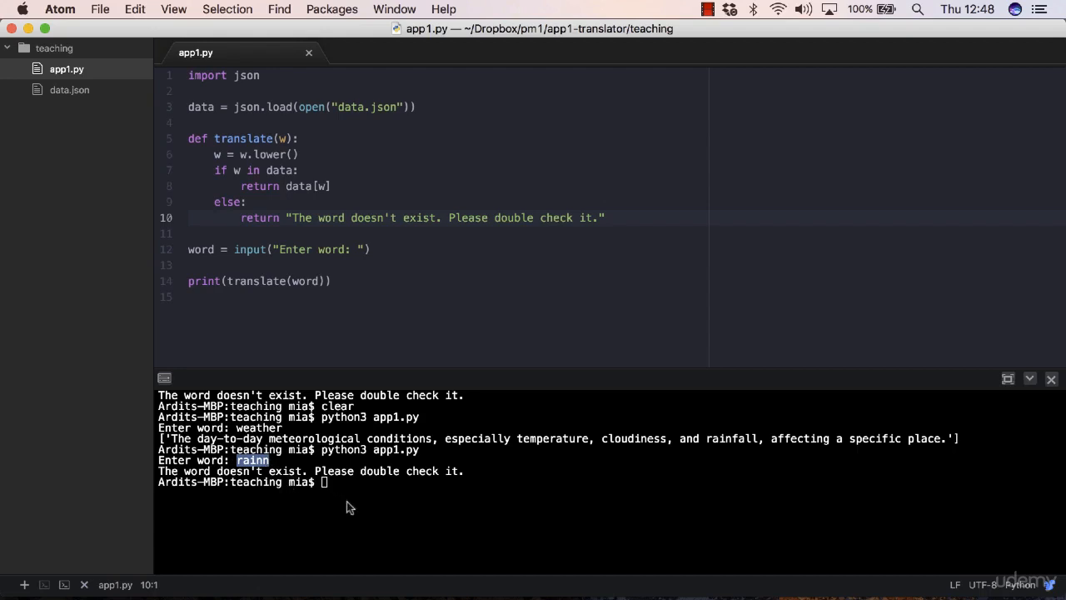
{"action": "mouse_move", "coordinate": [390, 486]}
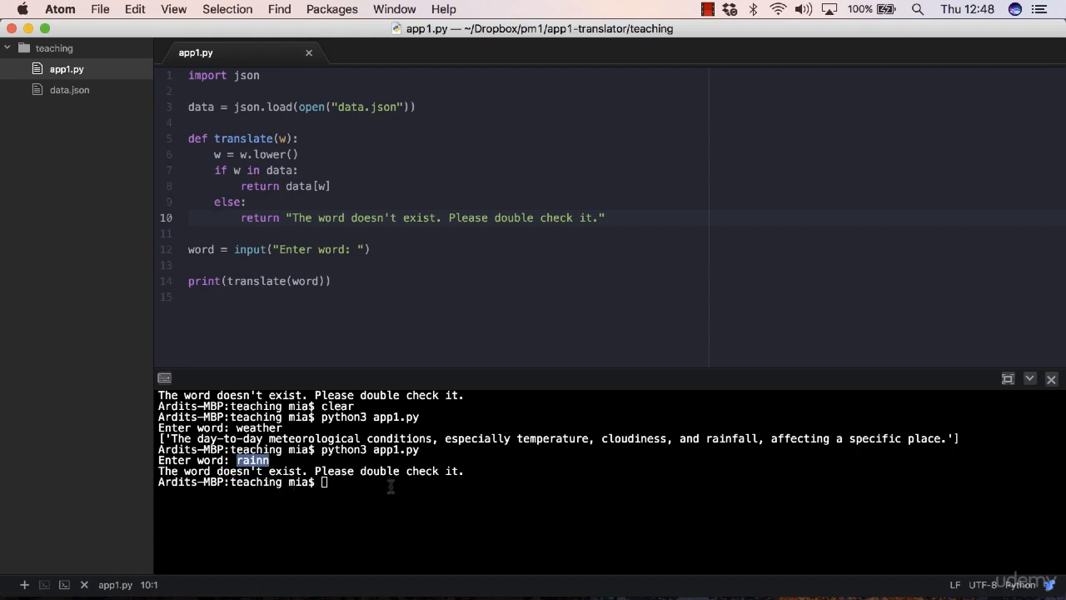
{"action": "mouse_move", "coordinate": [408, 506]}
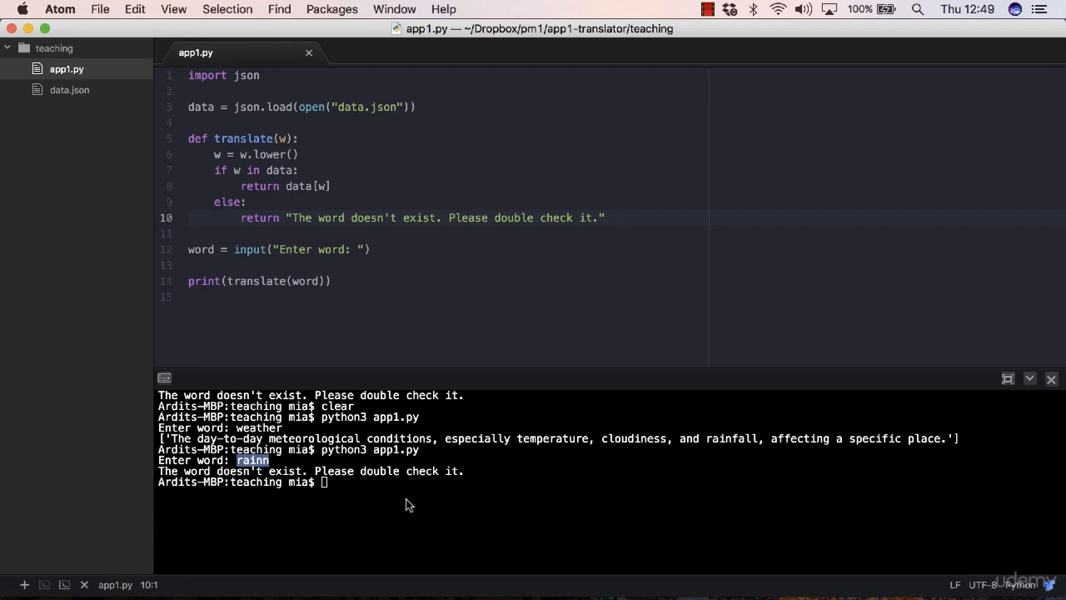
{"action": "mouse_move", "coordinate": [415, 521]}
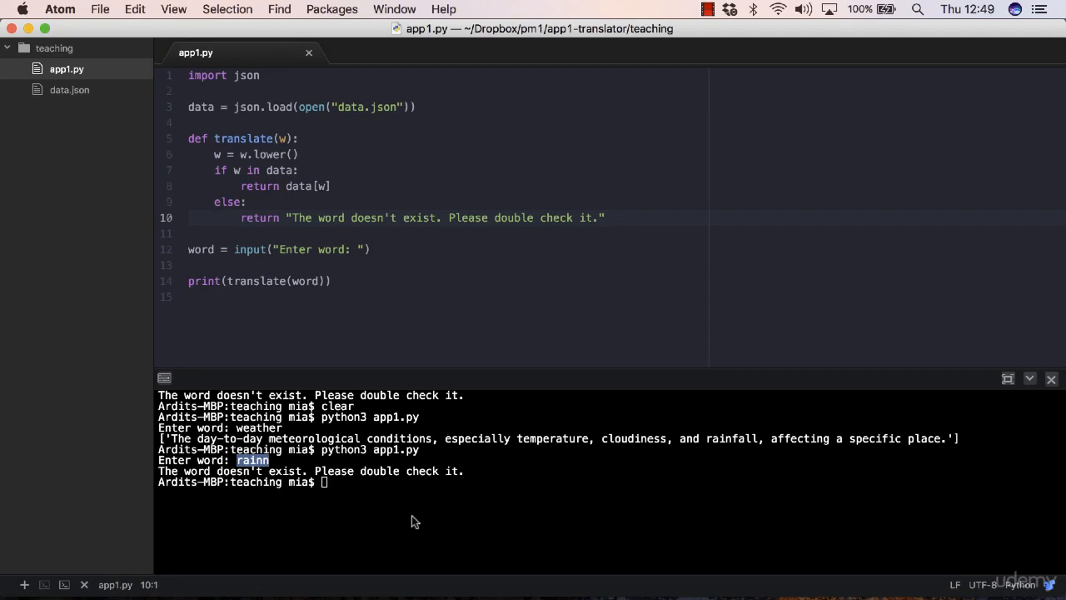
{"action": "mouse_move", "coordinate": [425, 510]}
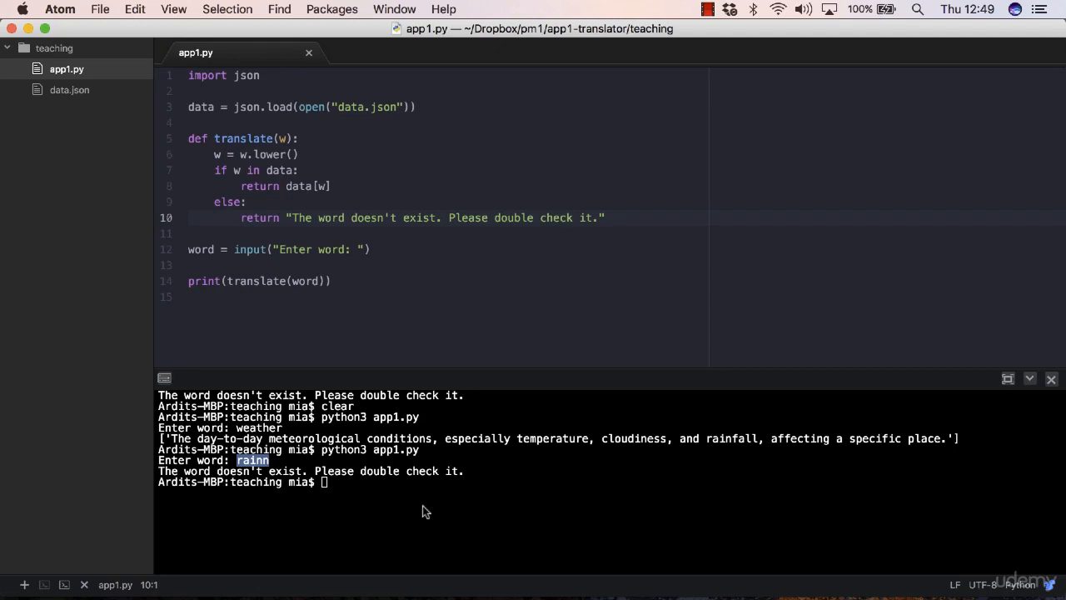
{"action": "mouse_move", "coordinate": [426, 513]}
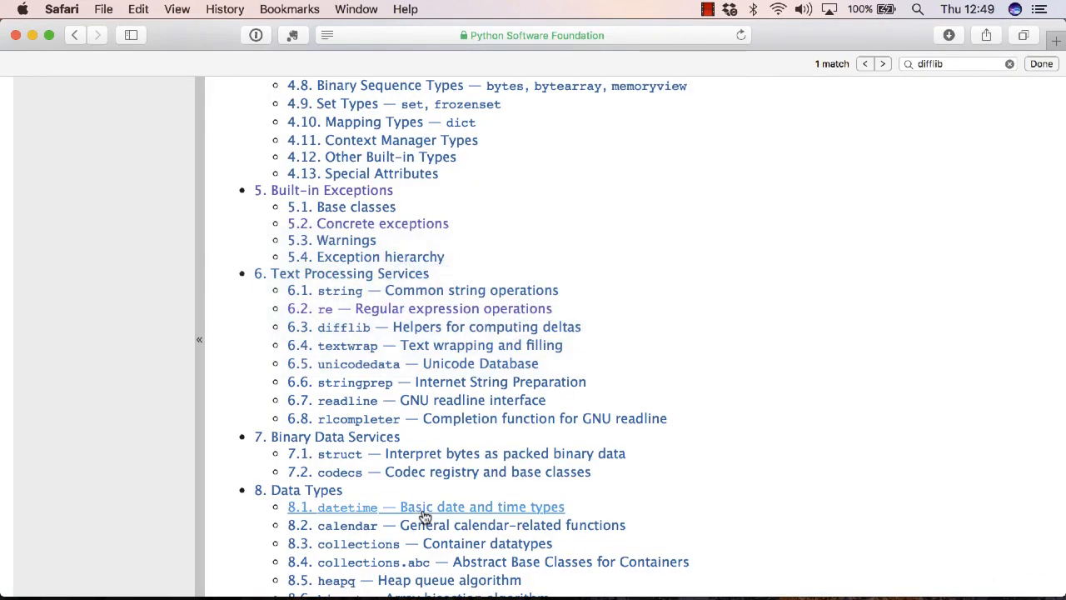
{"action": "mouse_move", "coordinate": [670, 271]}
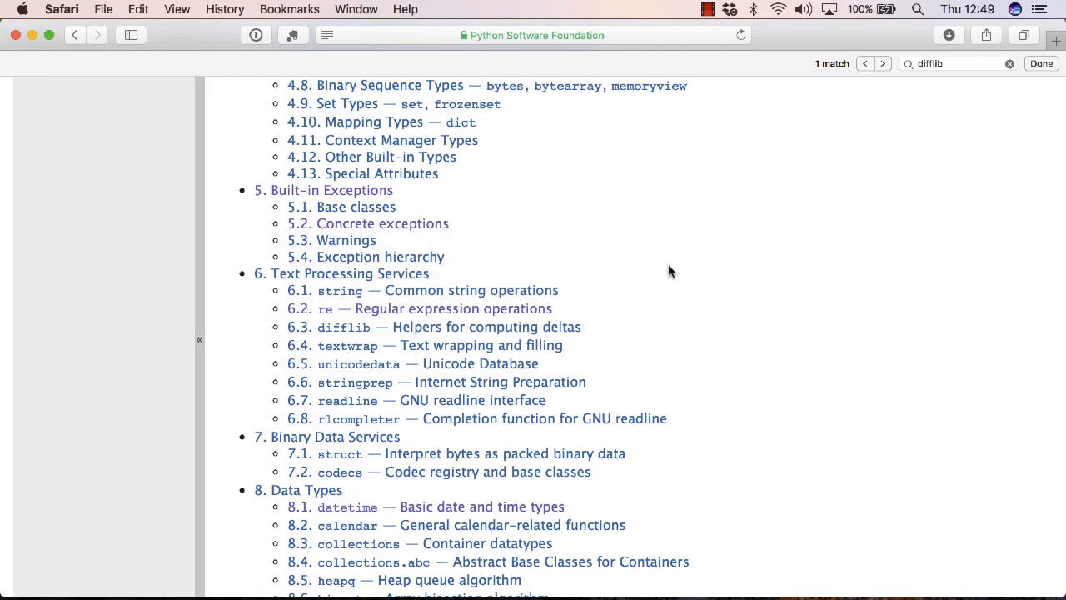
{"action": "scroll", "scroll_direction": "down", "scroll_amount": 3}
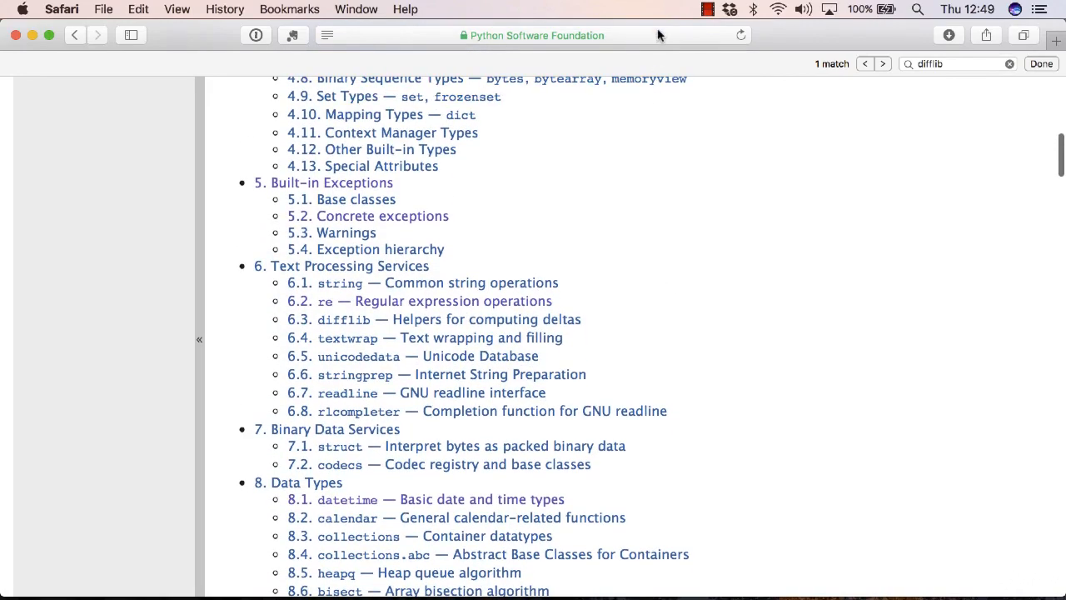
{"action": "left_click", "coordinate": [533, 35]}
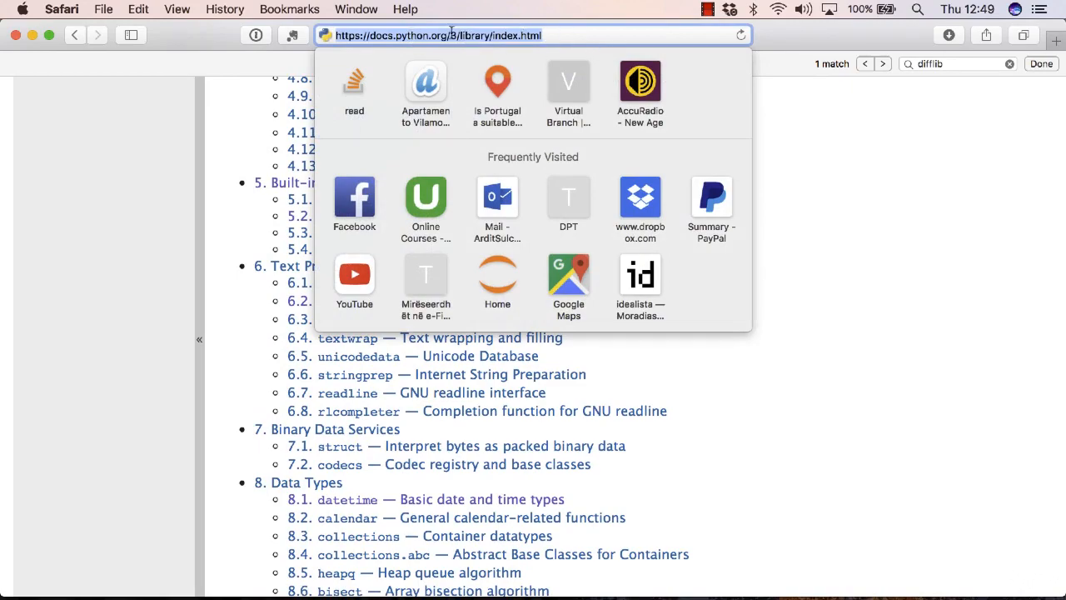
{"action": "key", "text": "Return"}
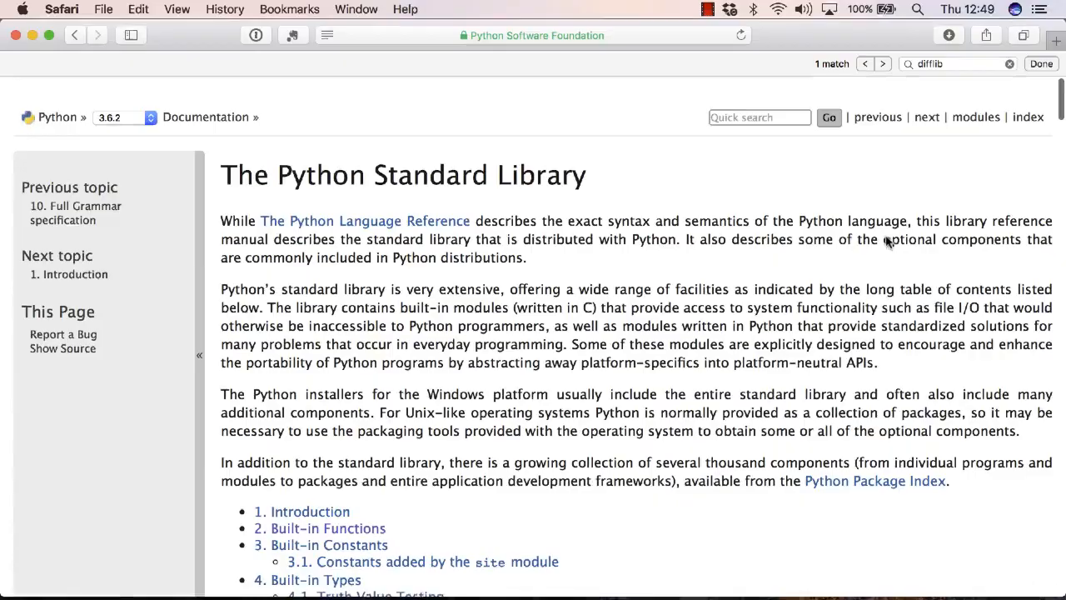
{"action": "scroll", "scroll_direction": "down", "scroll_amount": 3}
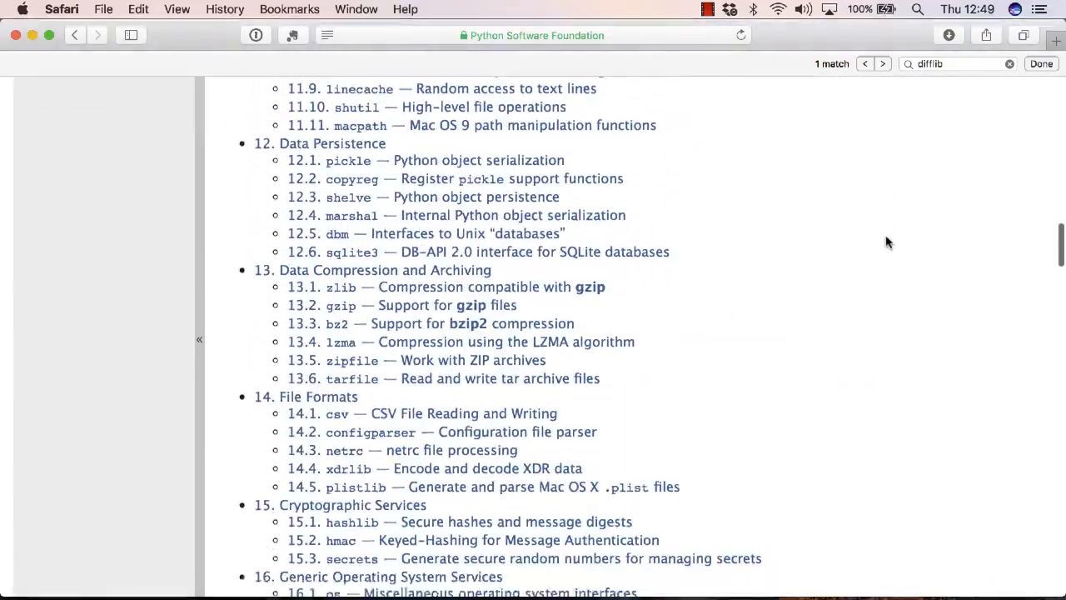
{"action": "scroll", "scroll_direction": "up", "scroll_amount": 3}
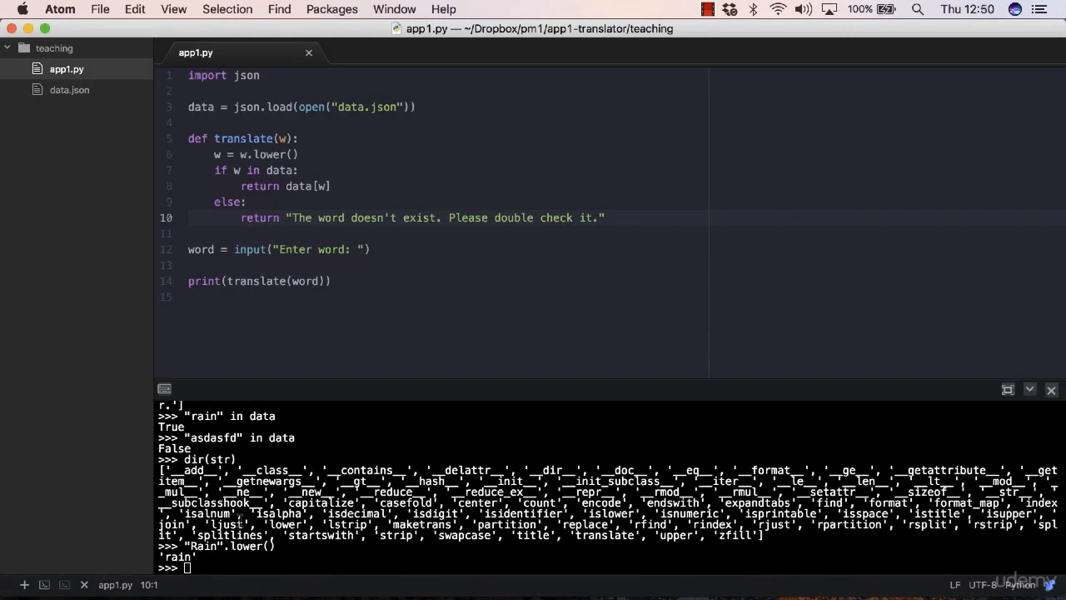
Step: Import difflib and then SequenceMatcher from difflib in the Python REPL
{"action": "type", "text": "import di"}
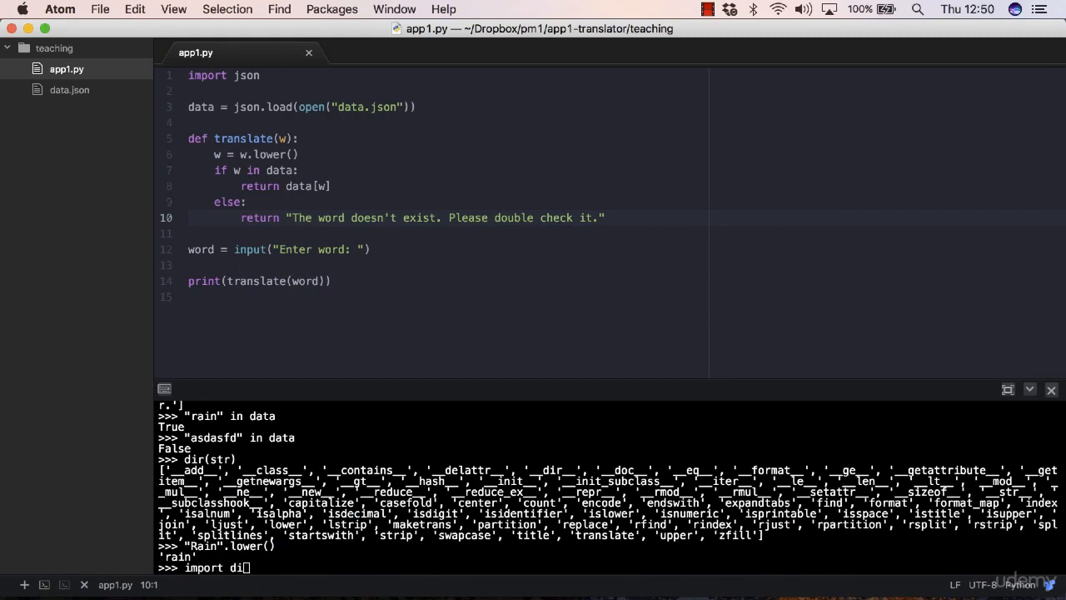
{"action": "key", "text": "Return"}
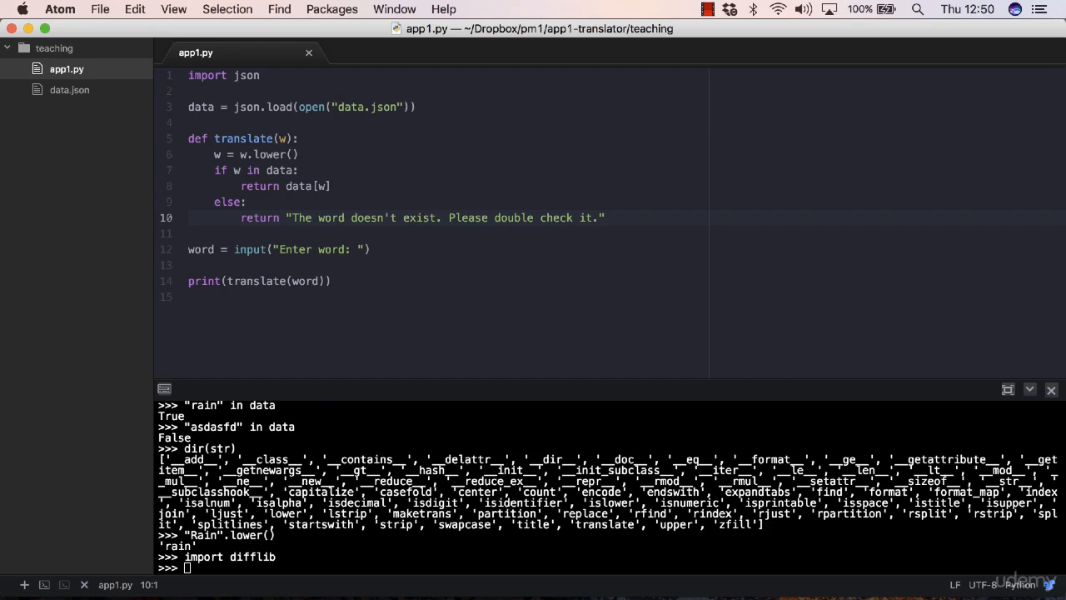
{"action": "type", "text": "from"}
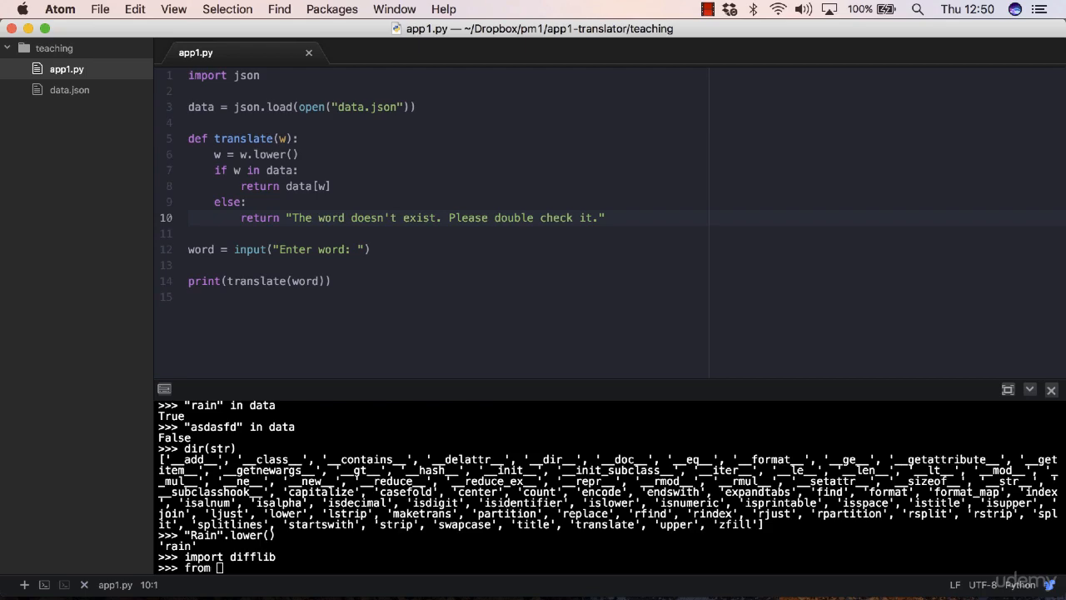
{"action": "type", "text": "difflib import"}
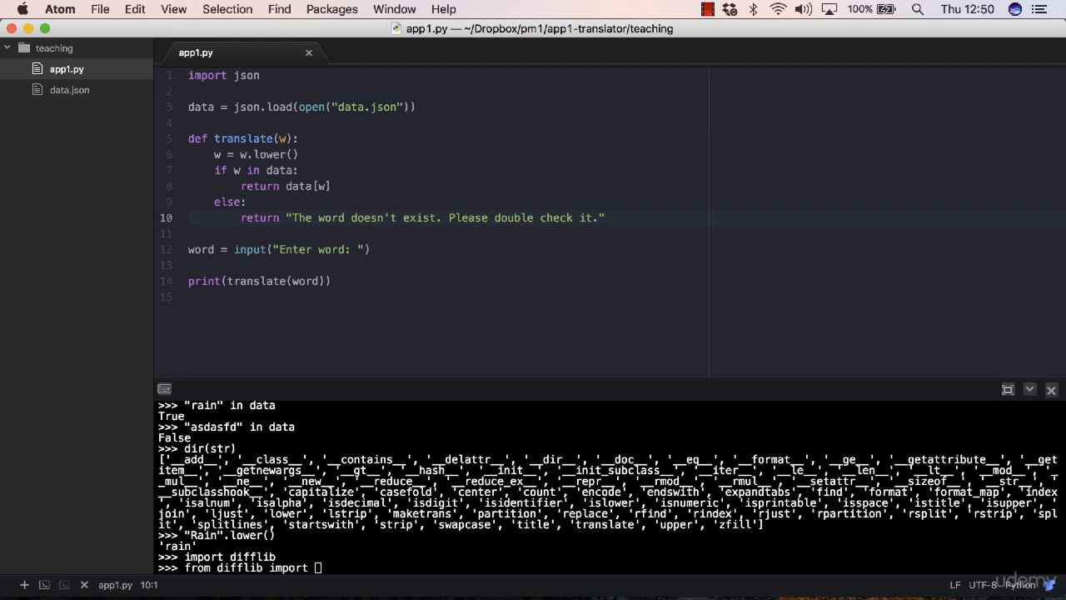
{"action": "type", "text": "SequenceMatcher"}
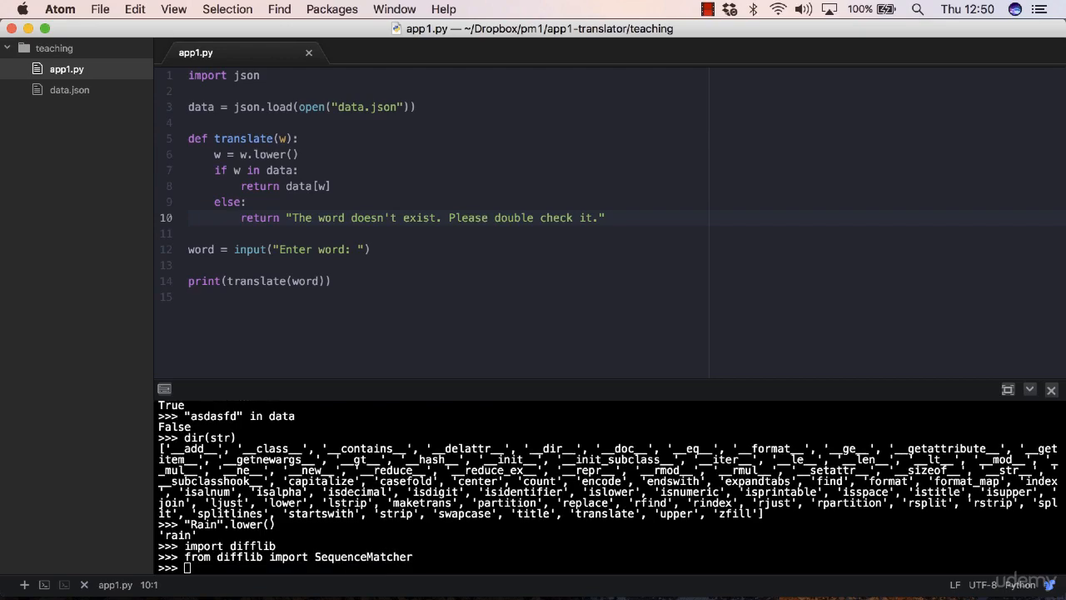
Step: Create SequenceMatcher(None, "rainn", "rain") at the prompt
{"action": "type", "text": "SequenceMatcher"}
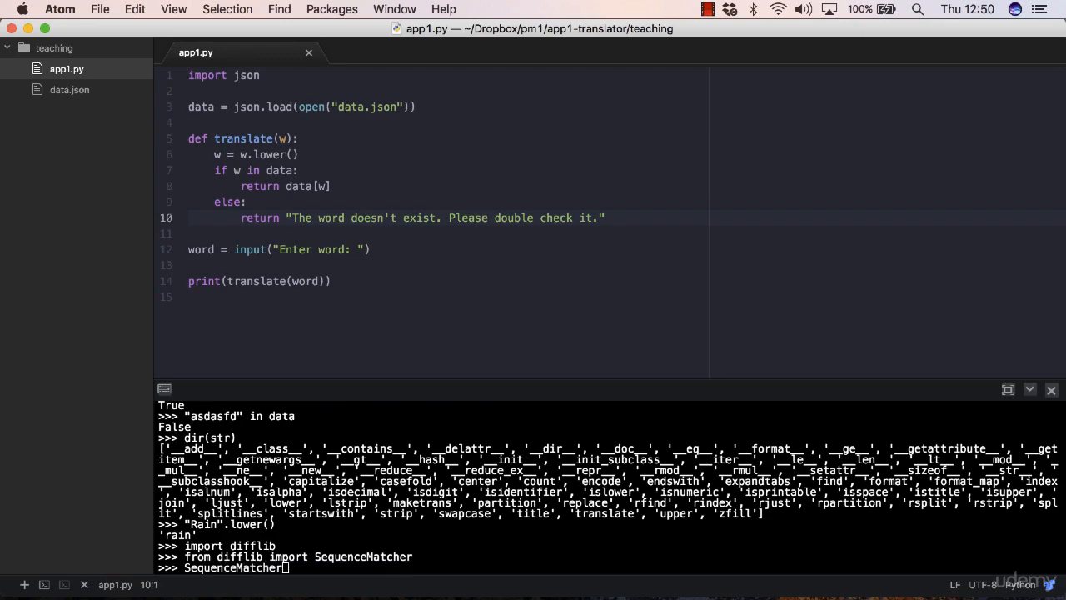
{"action": "type", "text": "Non e"}
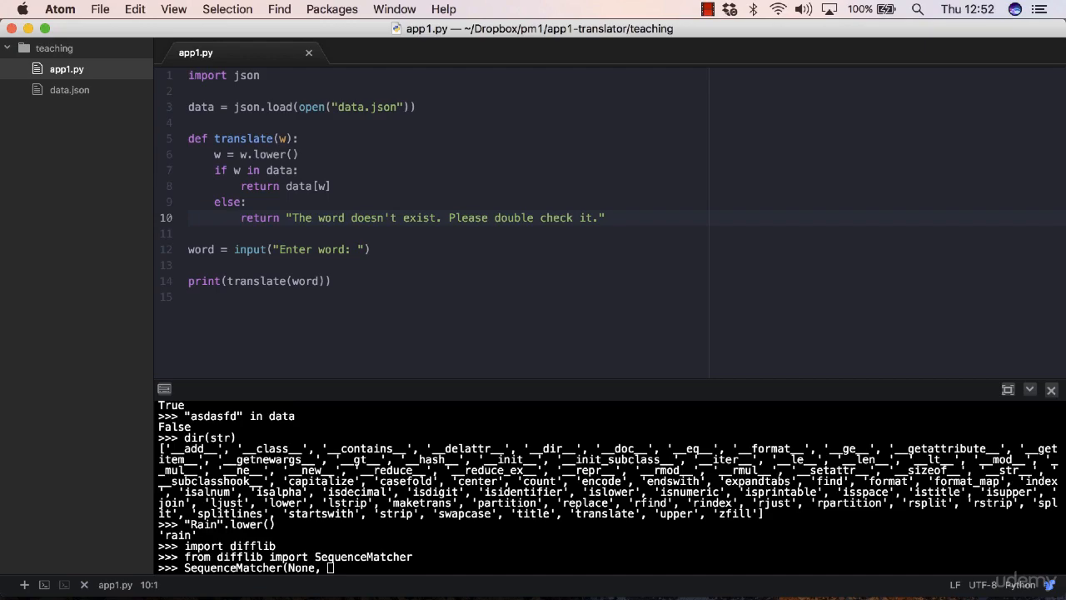
{"action": "type", "text": "\"rainn"}
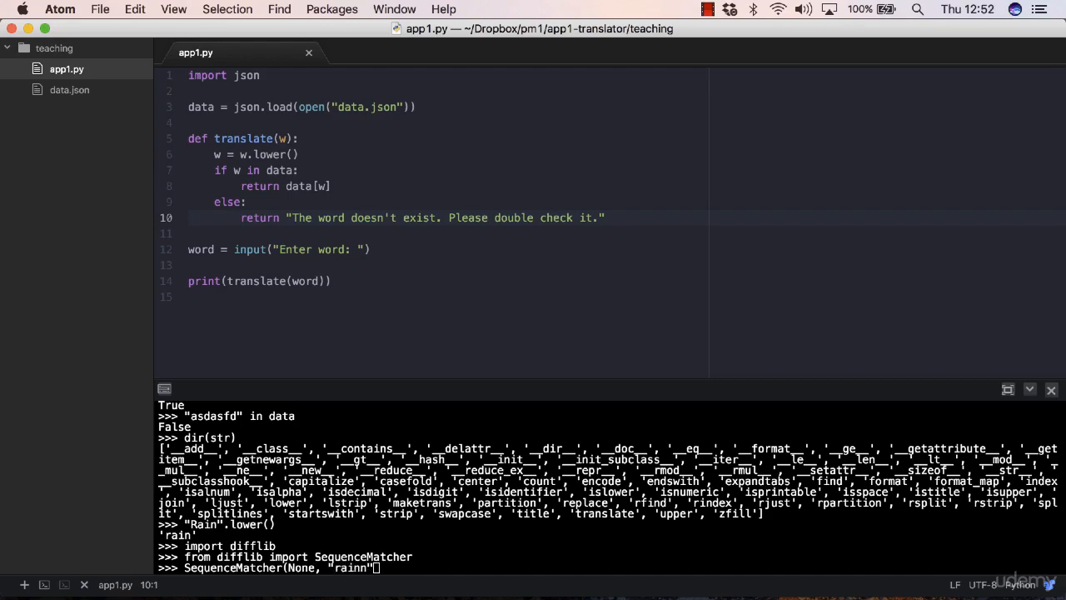
{"action": "type", "text": ", \""}
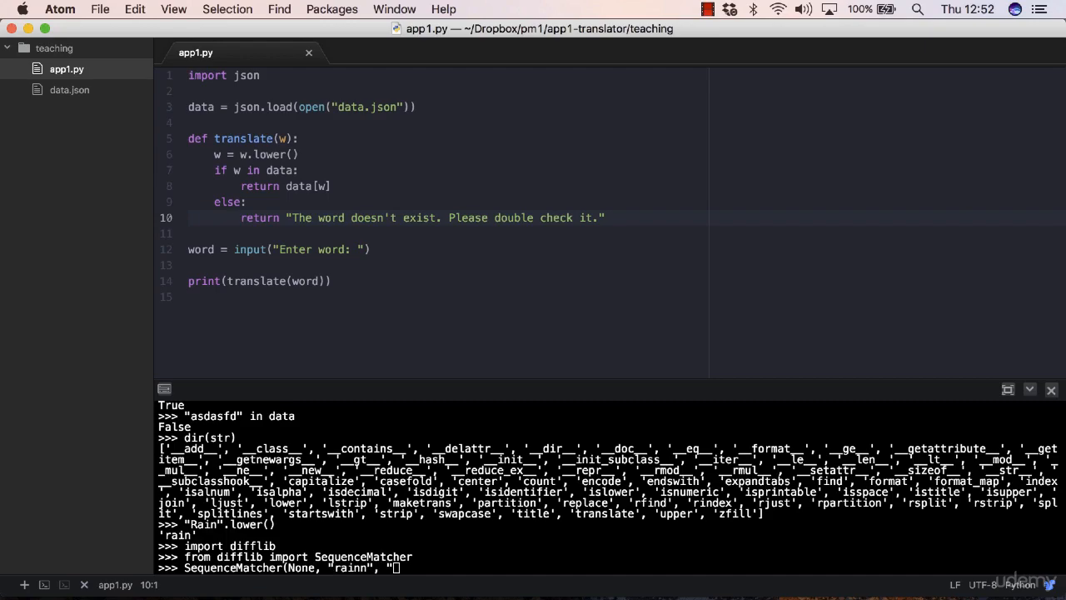
{"action": "type", "text": "\"rain\")"}
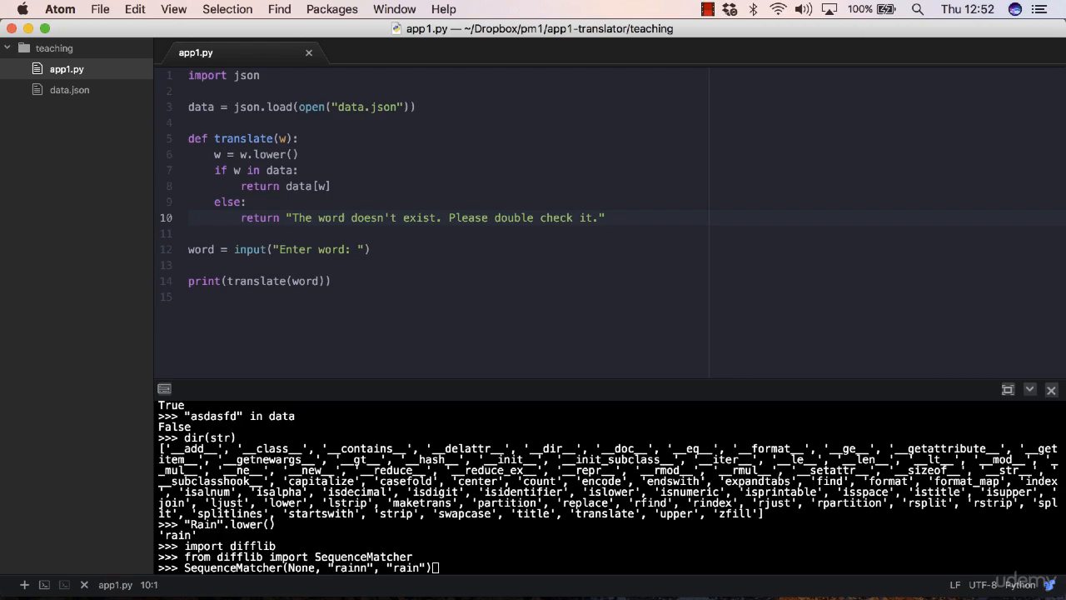
{"action": "key", "text": "Return"}
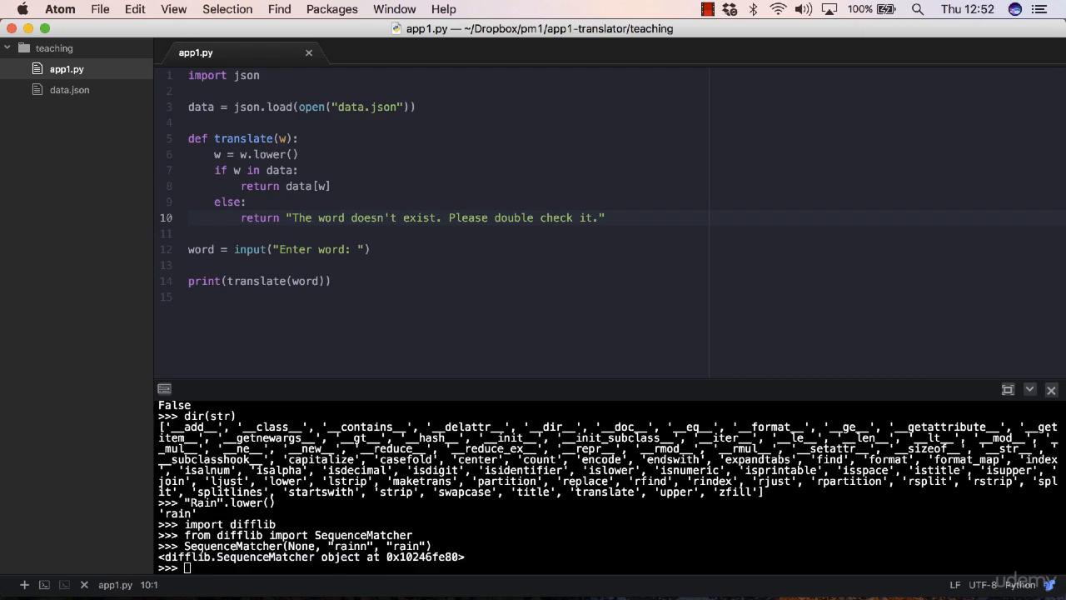
Step: Compute SequenceMatcher(None, "rainn", "rain").ratio() and highlight 'rainn' and 'rain' in the command
{"action": "type", "text": "SequenceMatcher(None, \"rainn\", \"rain\").ratio("}
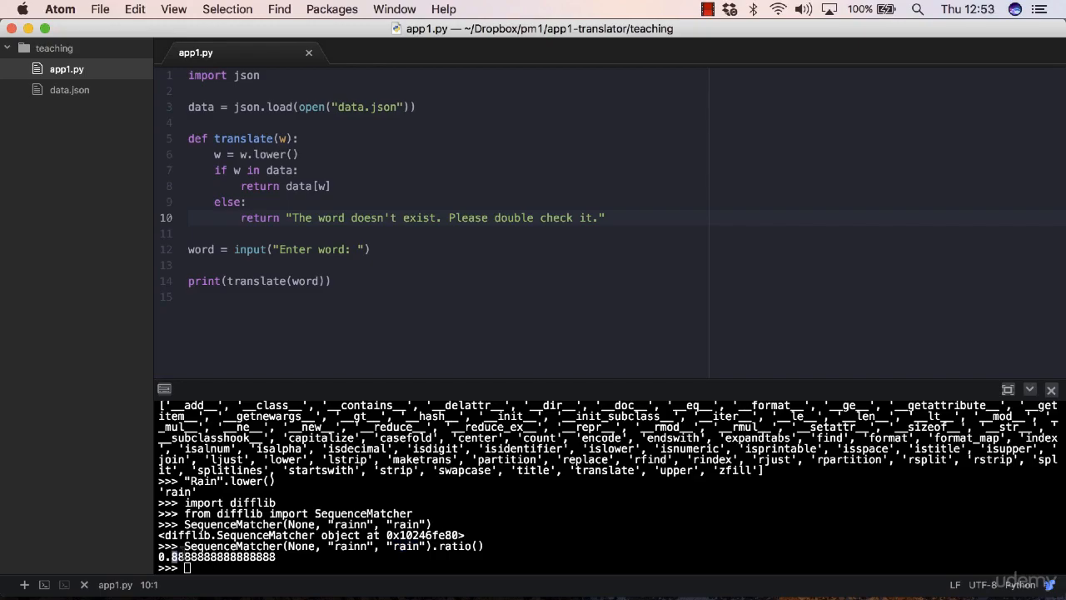
{"action": "double_click", "coordinate": [352, 546]}
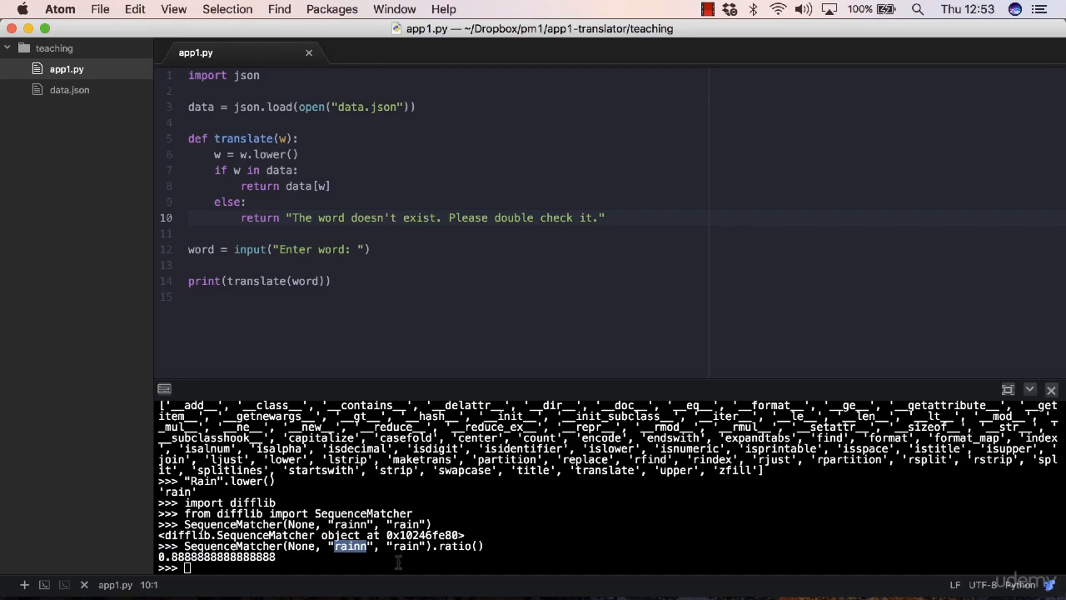
{"action": "mouse_move", "coordinate": [404, 561]}
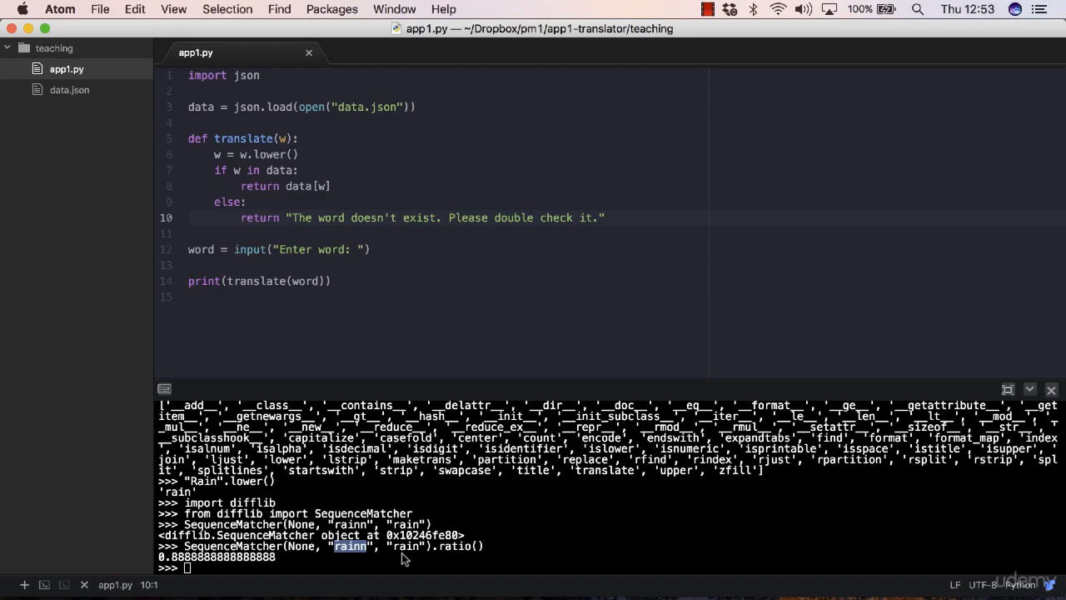
{"action": "double_click", "coordinate": [406, 546]}
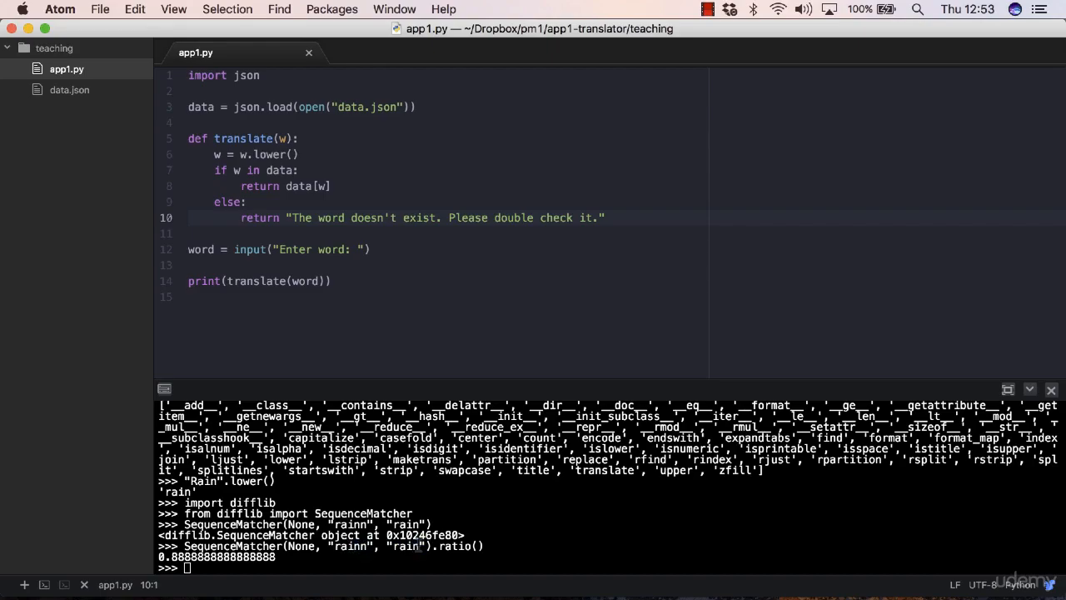
{"action": "double_click", "coordinate": [408, 547]}
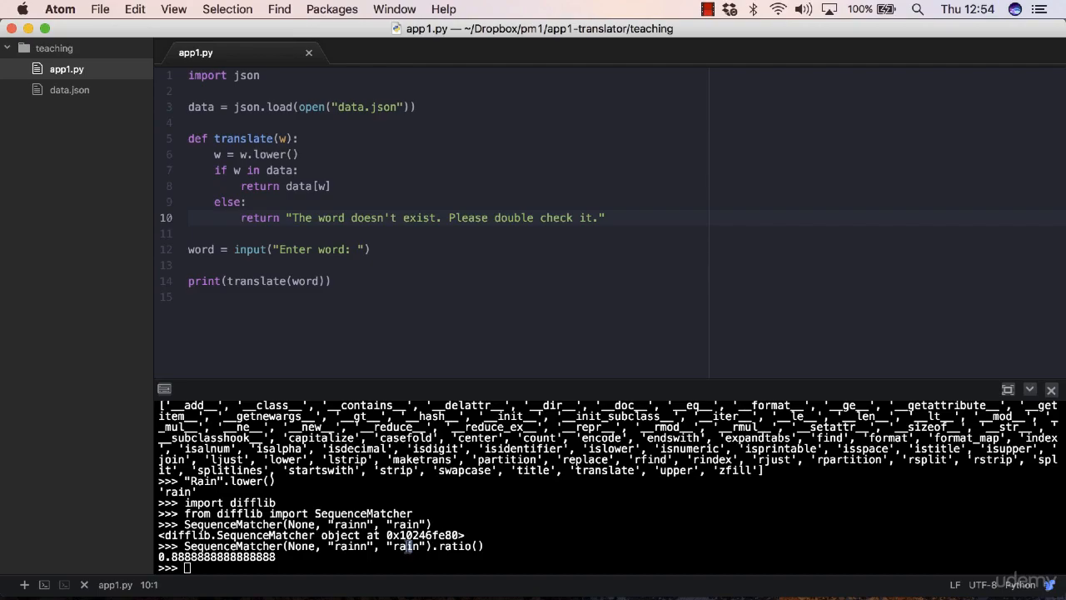
Step: Begin typing get_close_matches at the >>> prompt
{"action": "type", "text": "get_close_"}
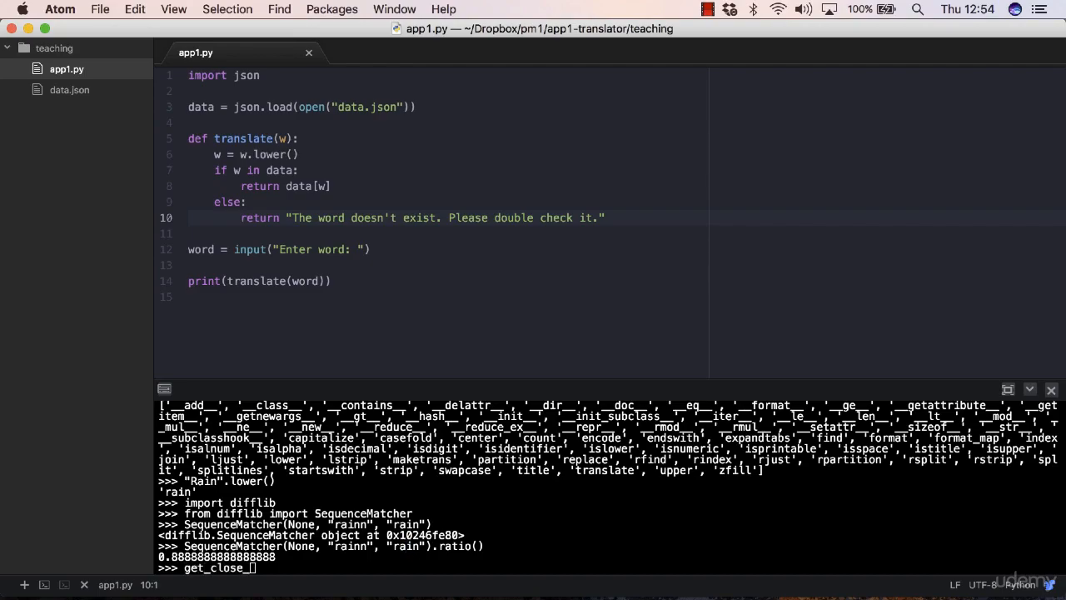
{"action": "type", "text": "mathe"}
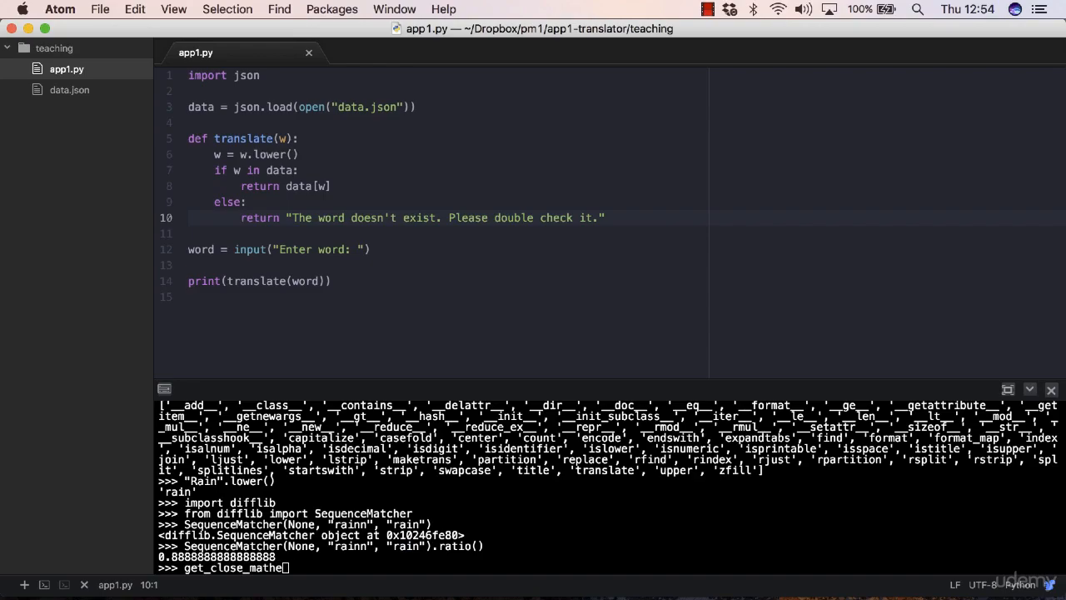